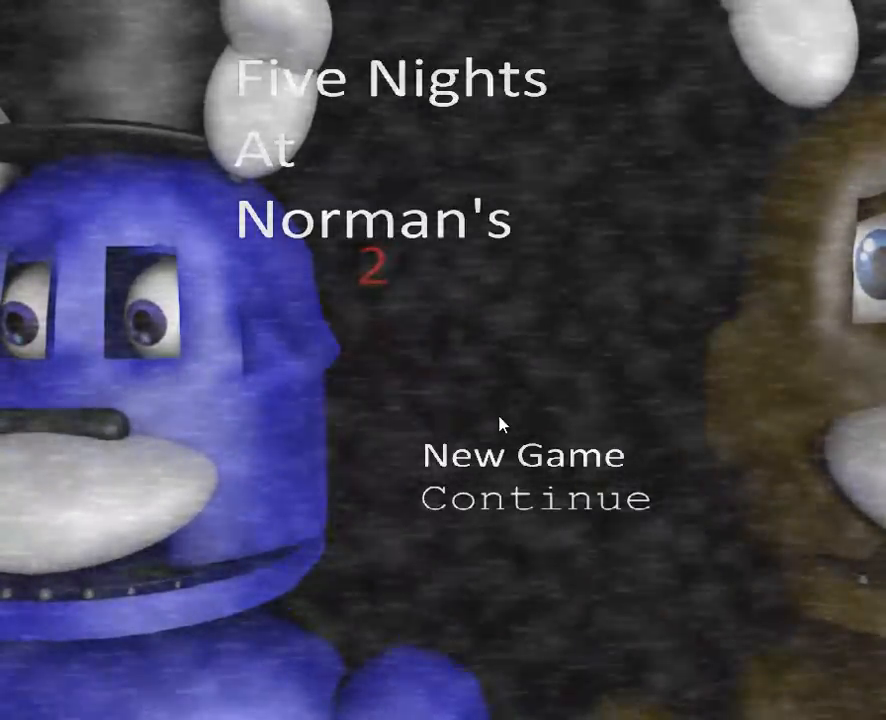
pyautogui.moveTo(505, 470)
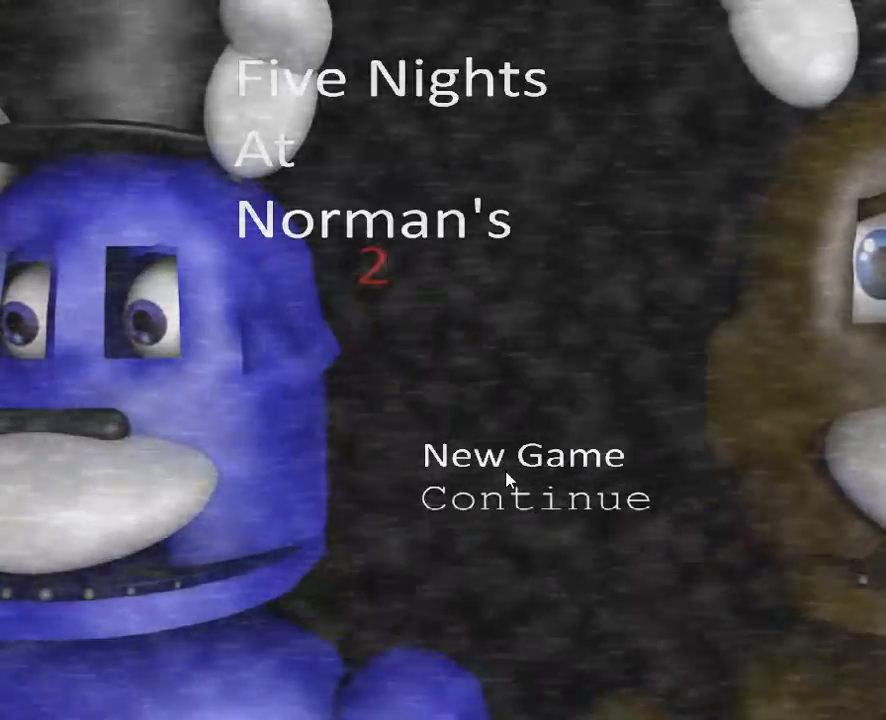
pyautogui.moveTo(474, 135)
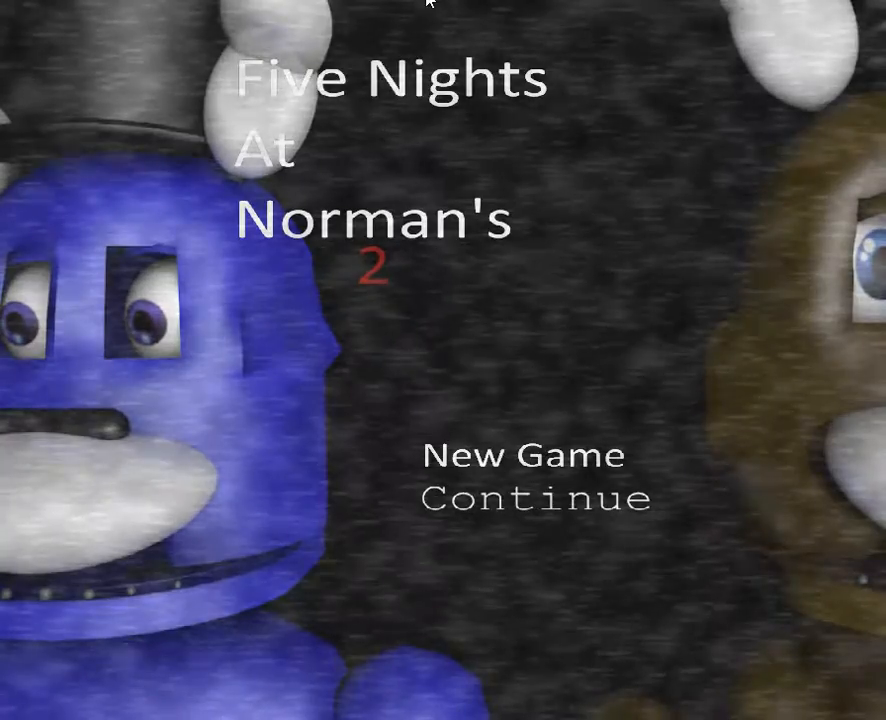
pyautogui.moveTo(435, 485)
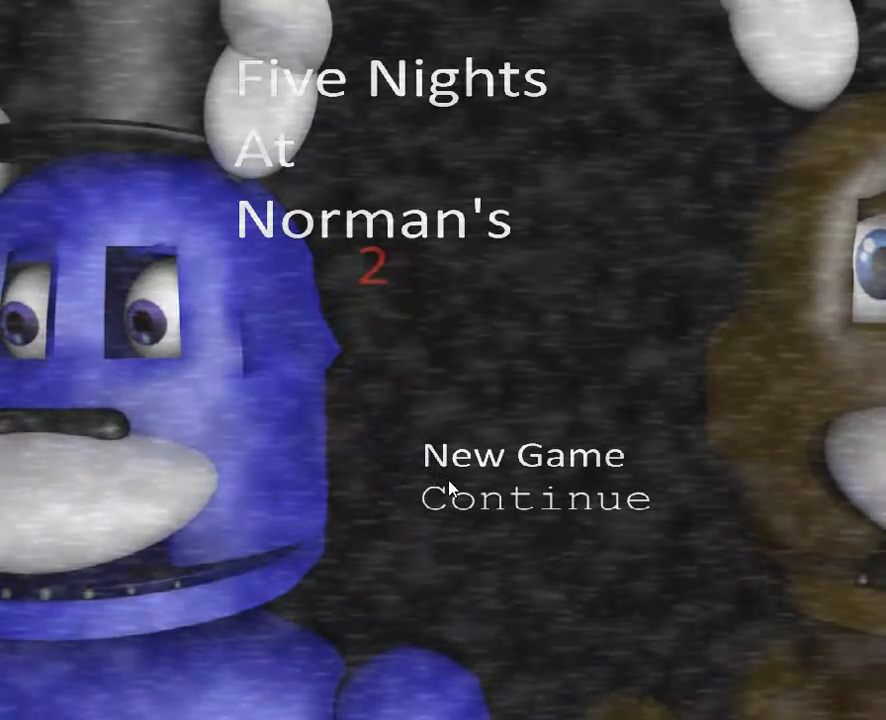
# - Start a new game from the title menu, beginning Night 1 at 12 AM with power at 100
pyautogui.click(516, 456)
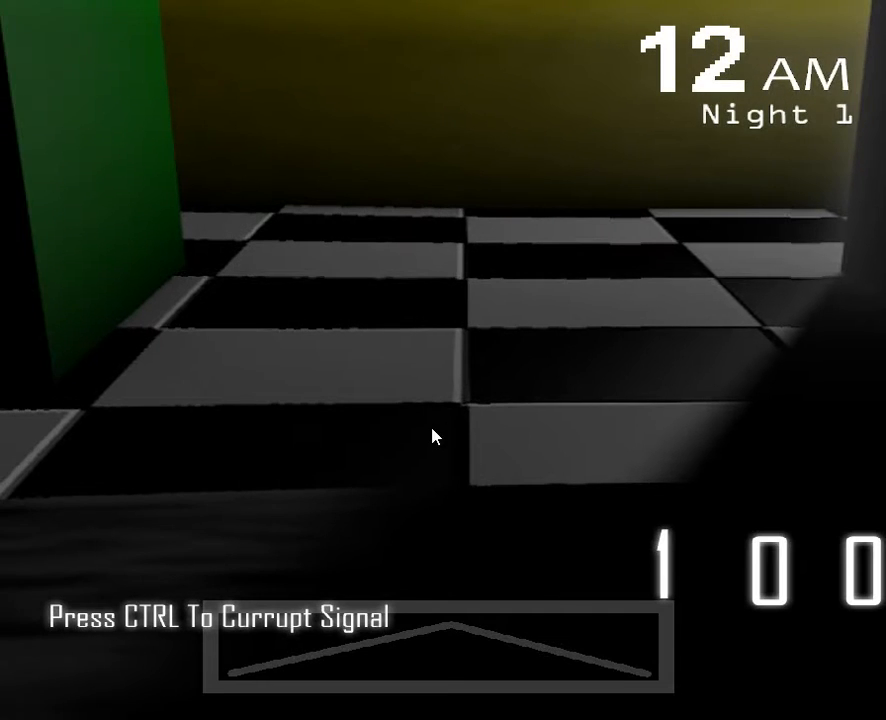
pyautogui.press('ctrl')
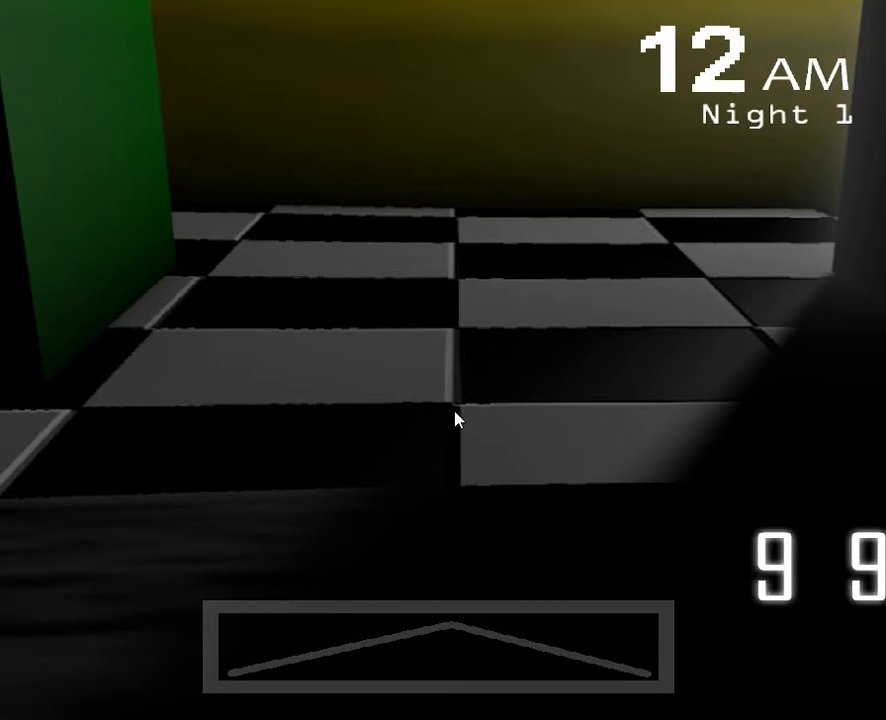